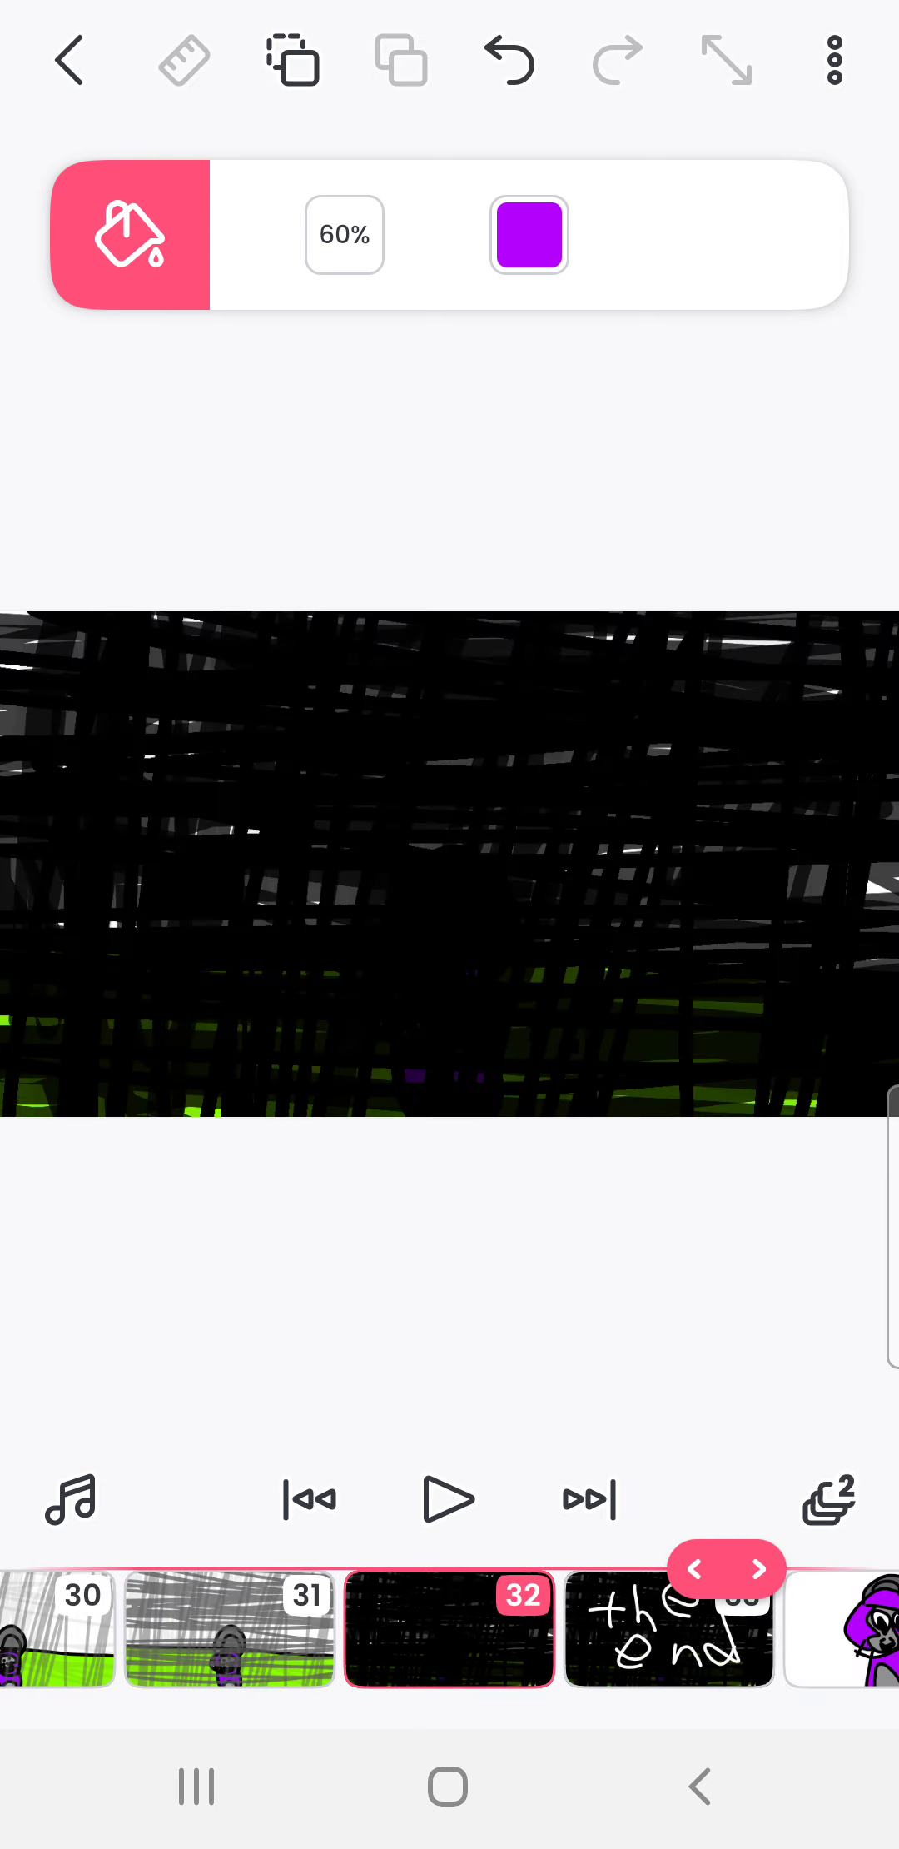
- Advance from frame 32 to frame 33, the black scribbled 'the end' frame
left_click(760, 1569)
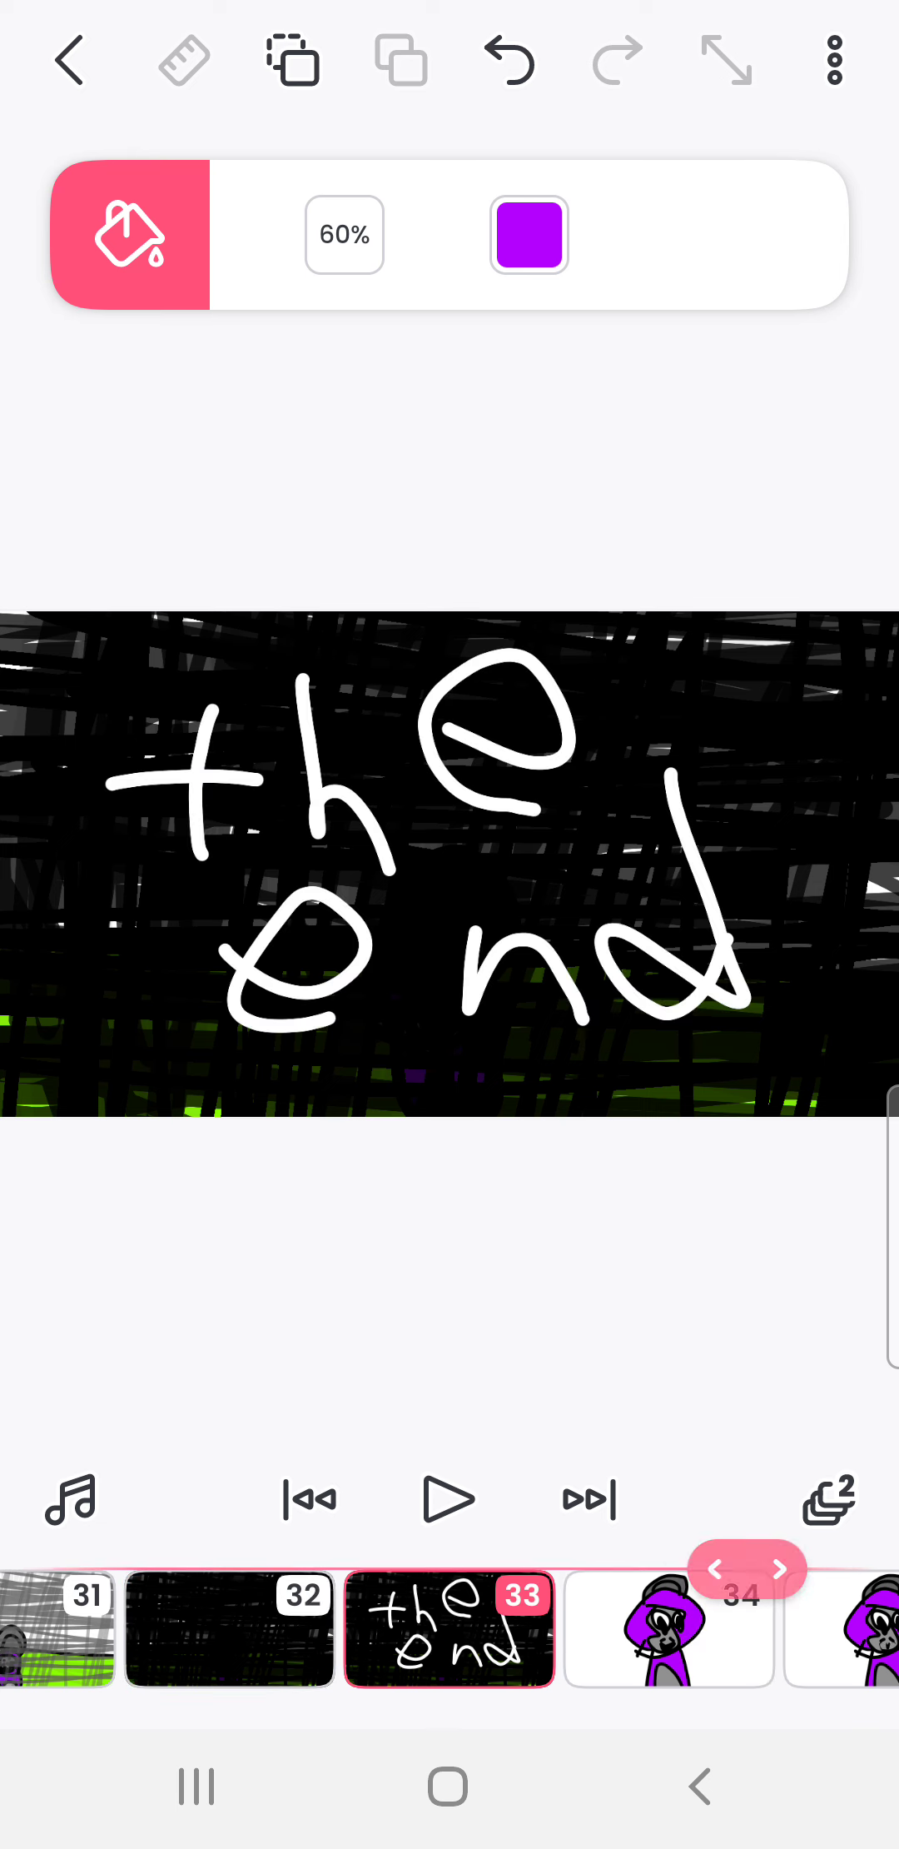